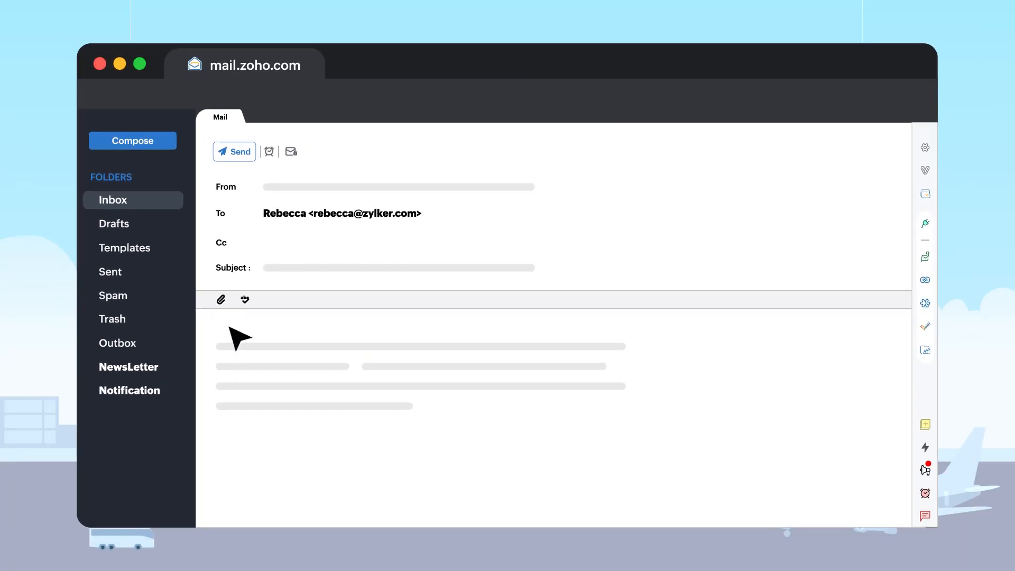
Send the drafted email.
click(234, 151)
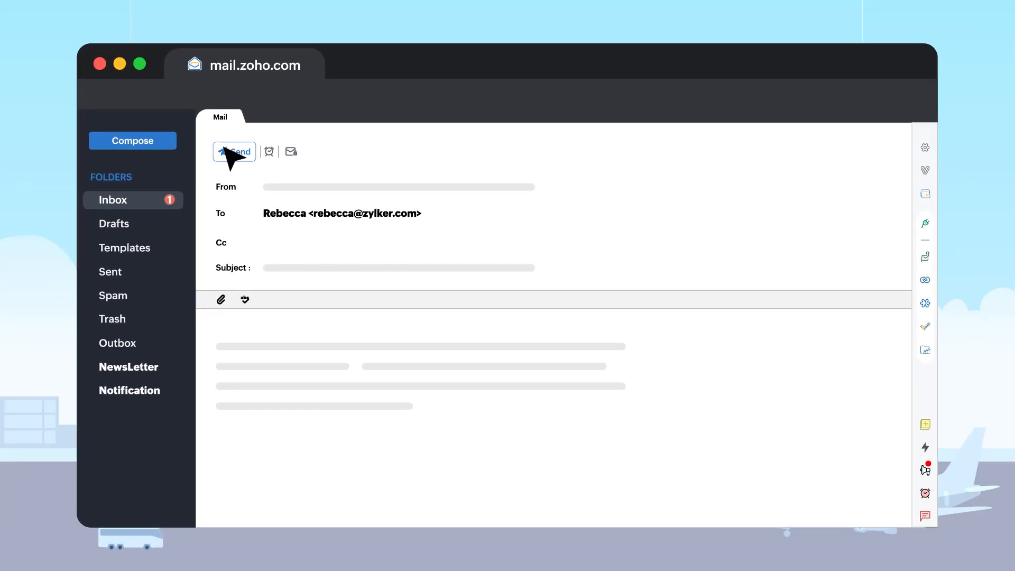
click(234, 151)
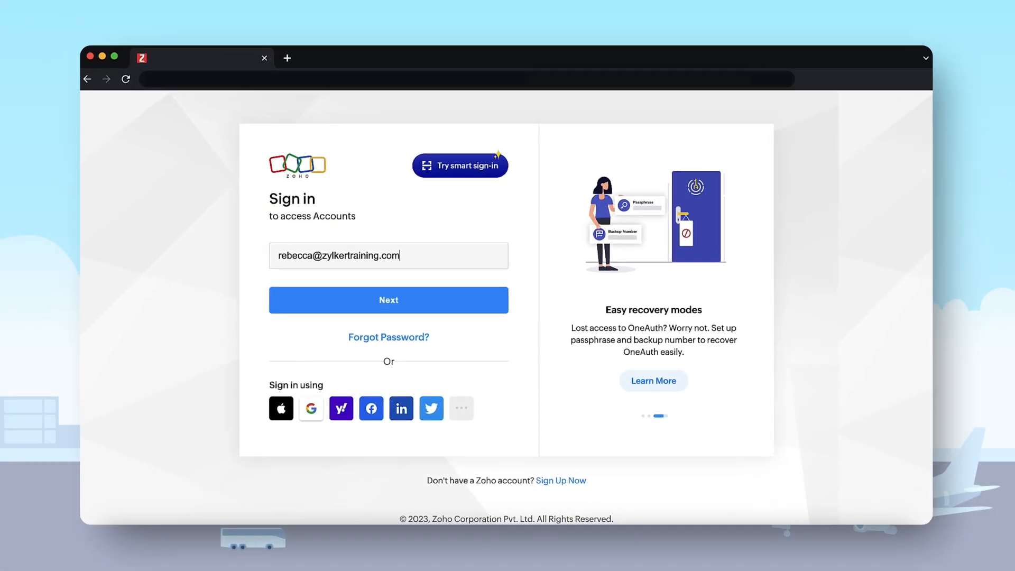
Sign in and write the out-of-office message saying you're away until May 30.
click(389, 300)
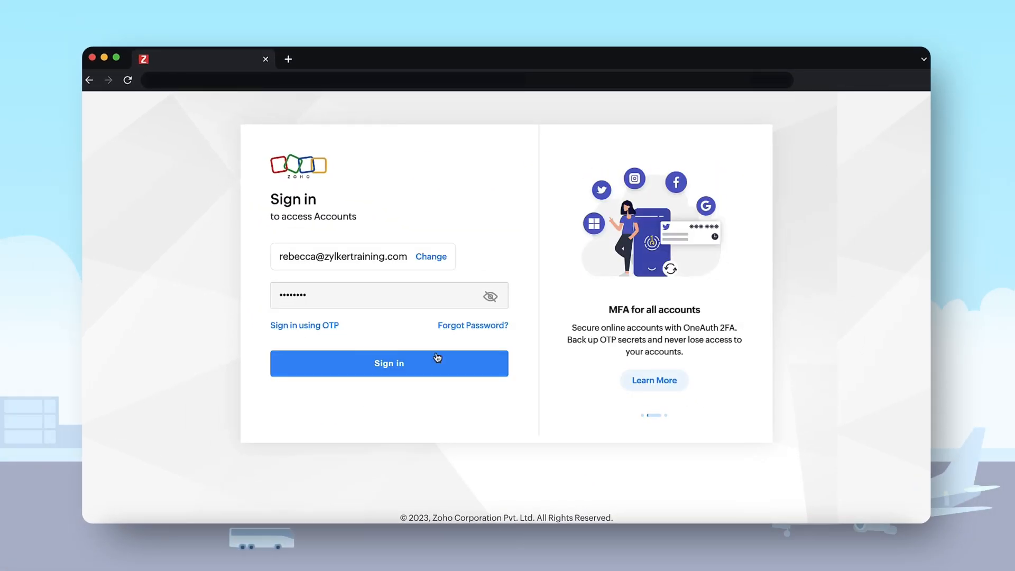
click(388, 363)
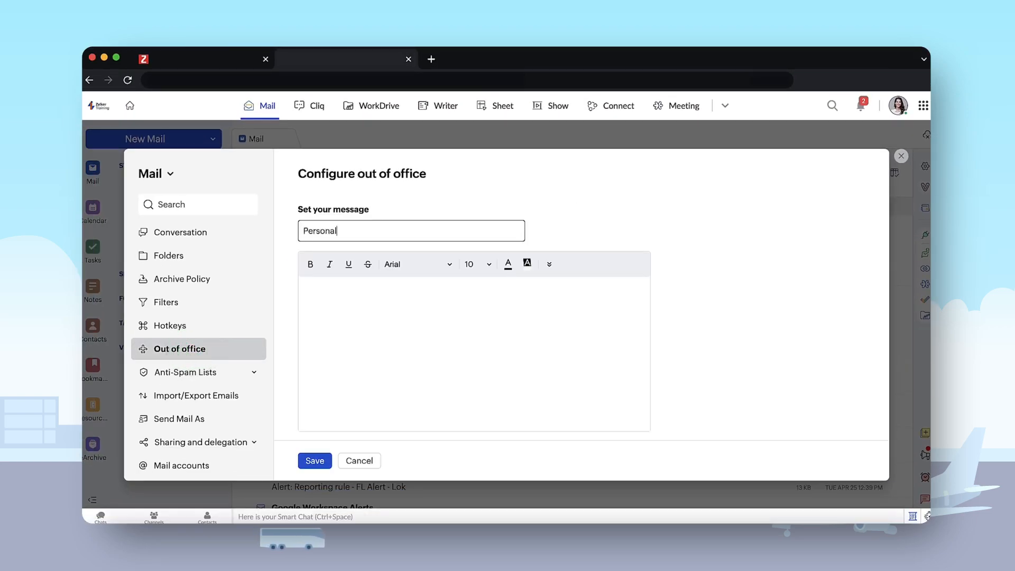
text(Thank you for reaching out to me. I'm currently out of office until May 30. For any emergencies, please reach out to me in my mobile.)
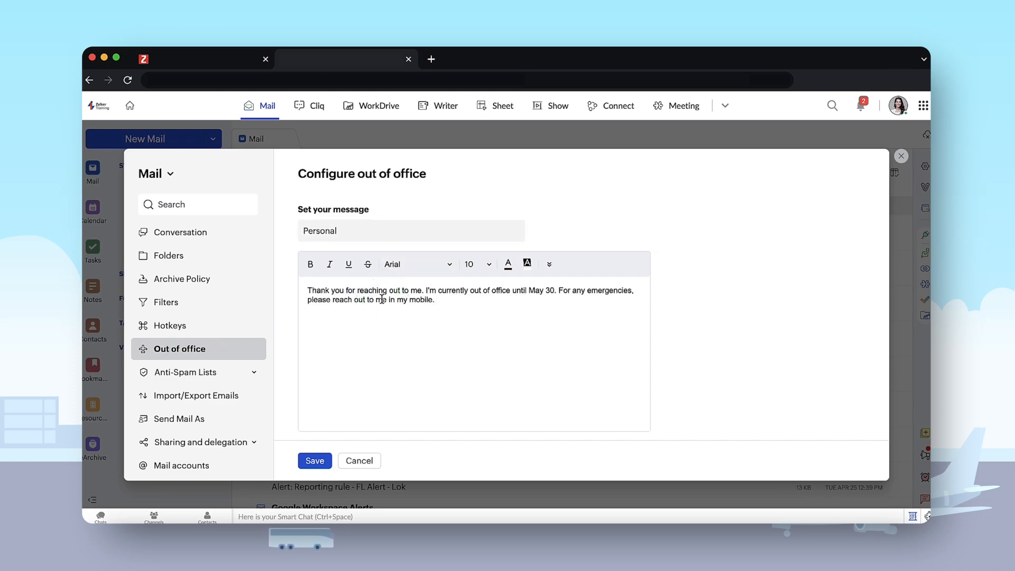
scroll(down, 3)
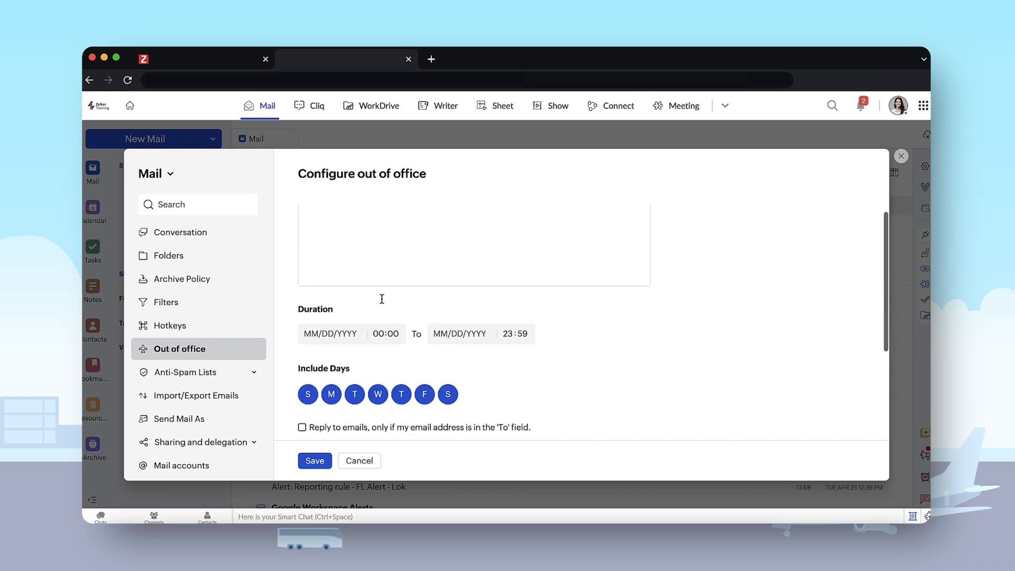
Set the out-of-office dates from May 3 to 05/30/2023.
click(329, 334)
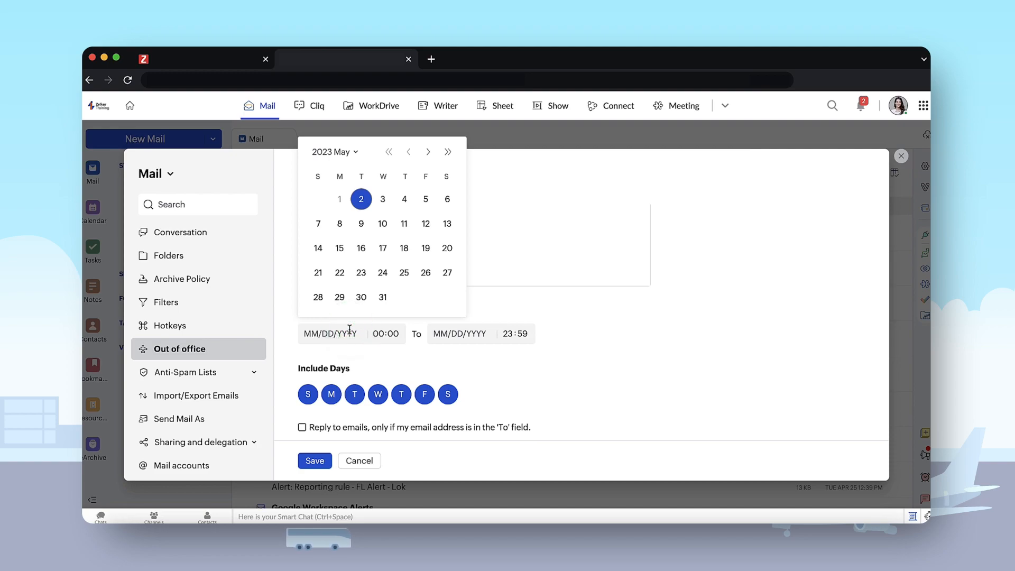
click(382, 199)
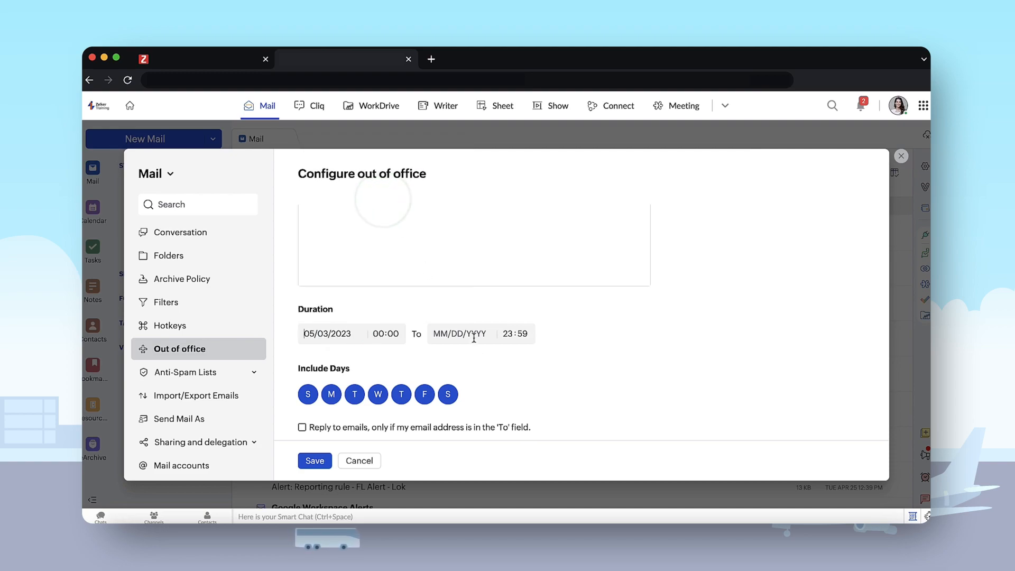
text(05/30/2023)
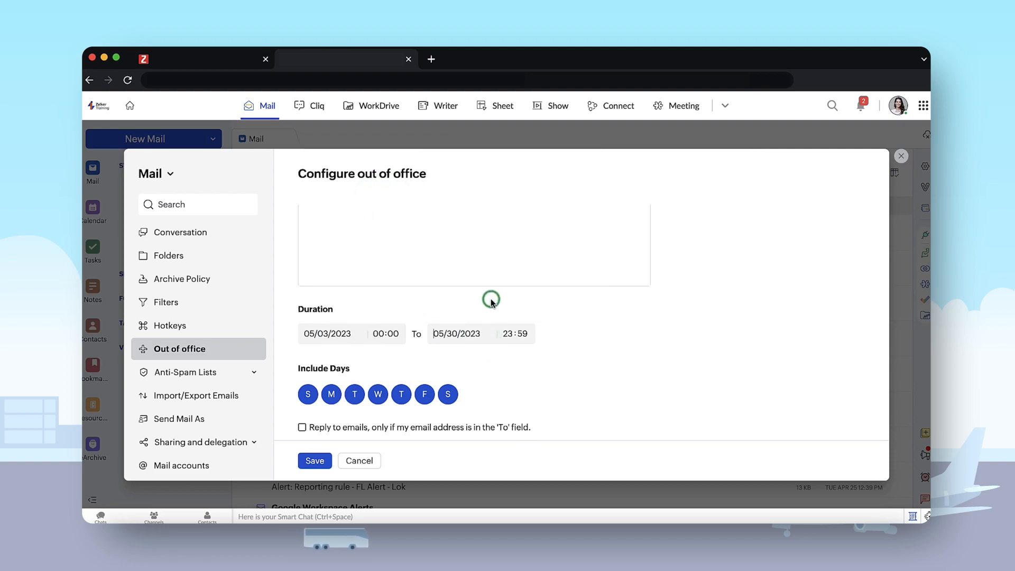
scroll(down, 3)
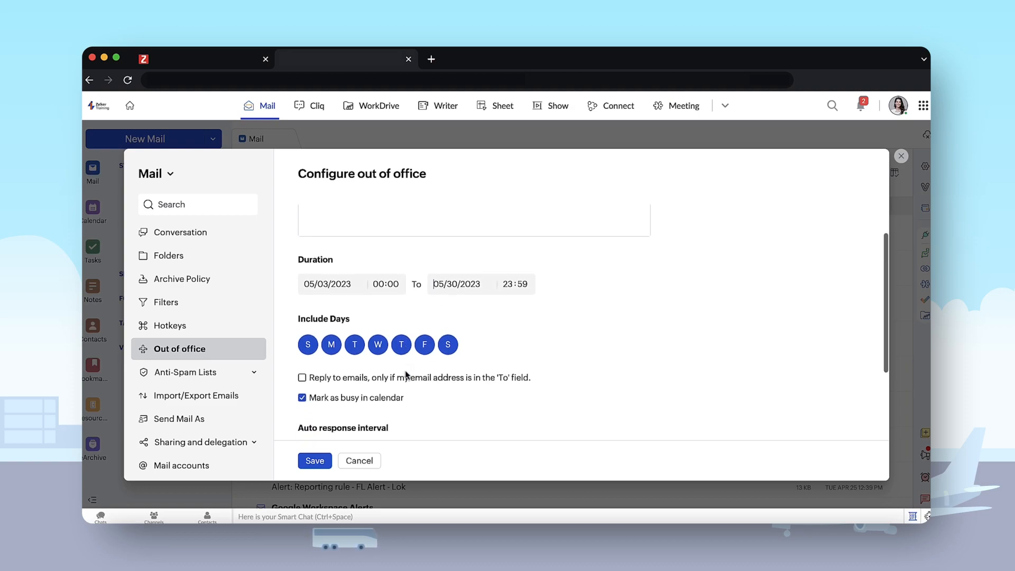
scroll(down, 3)
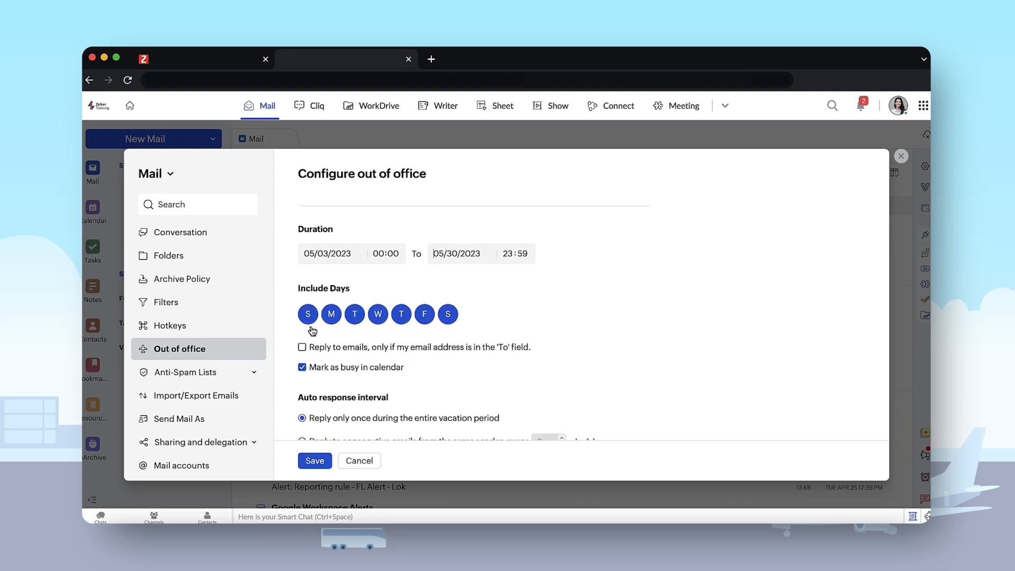
Exclude Saturday and Sunday, and set the same-sender and busy options.
click(308, 314)
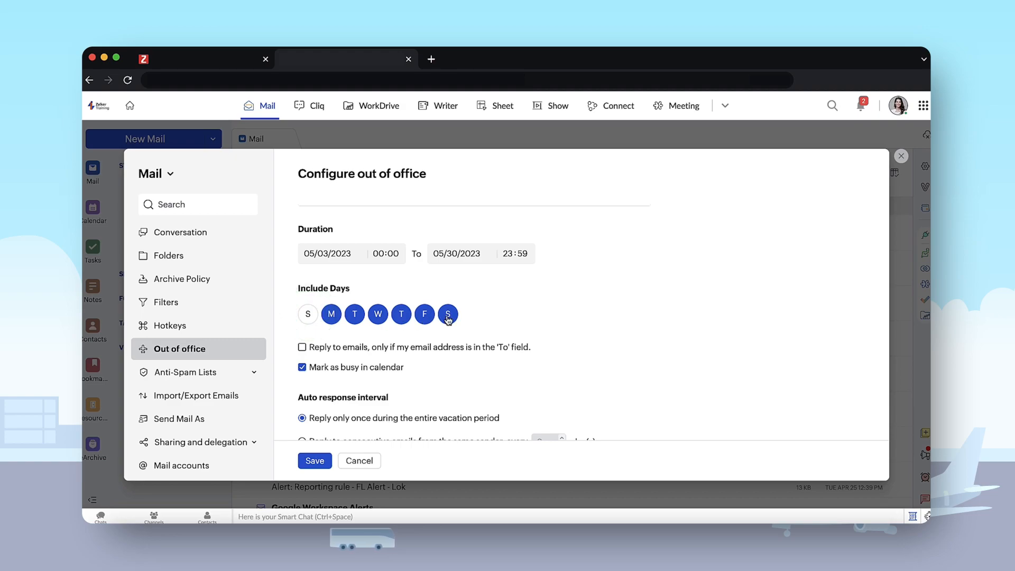
click(448, 314)
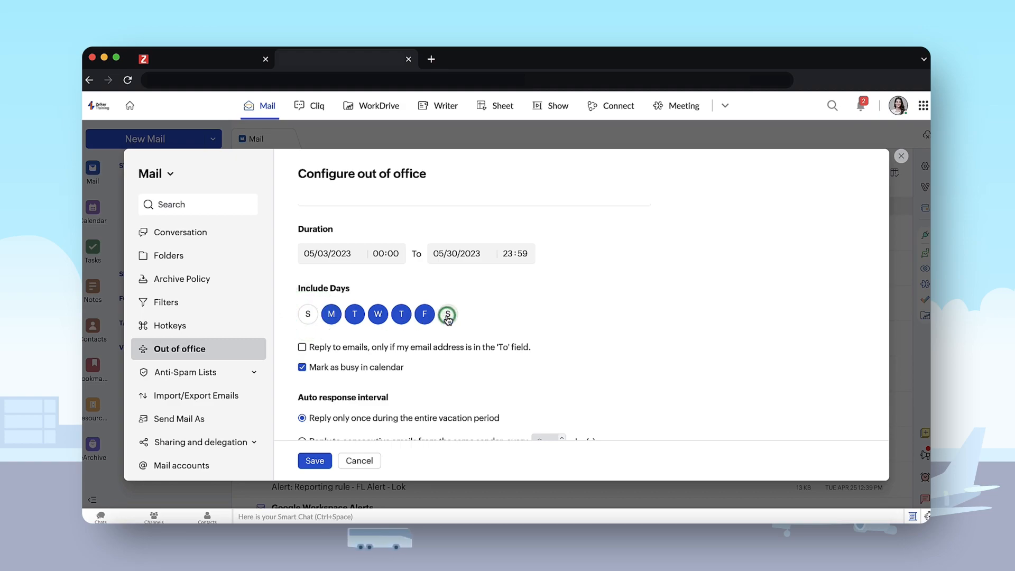
click(302, 367)
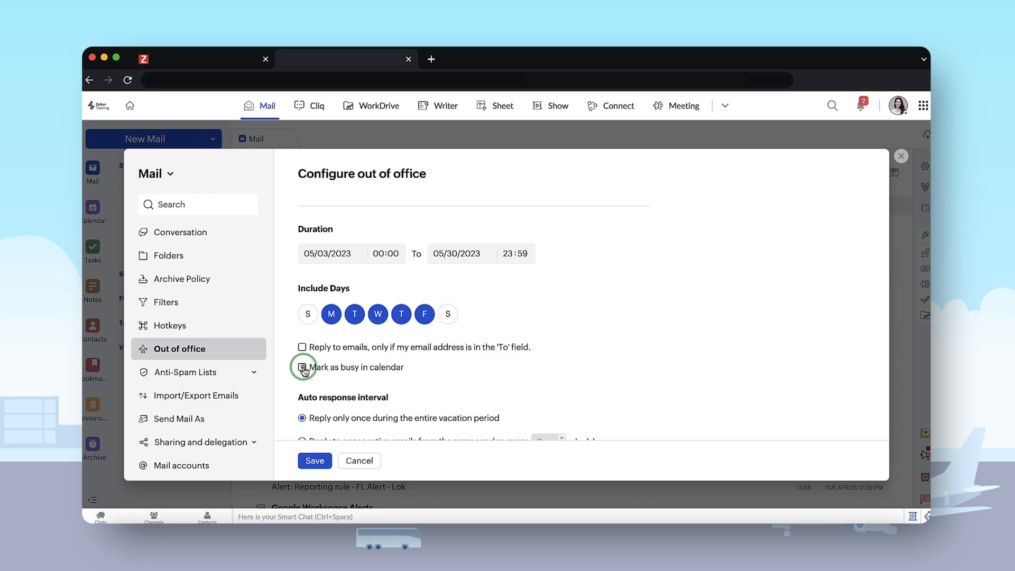
click(302, 367)
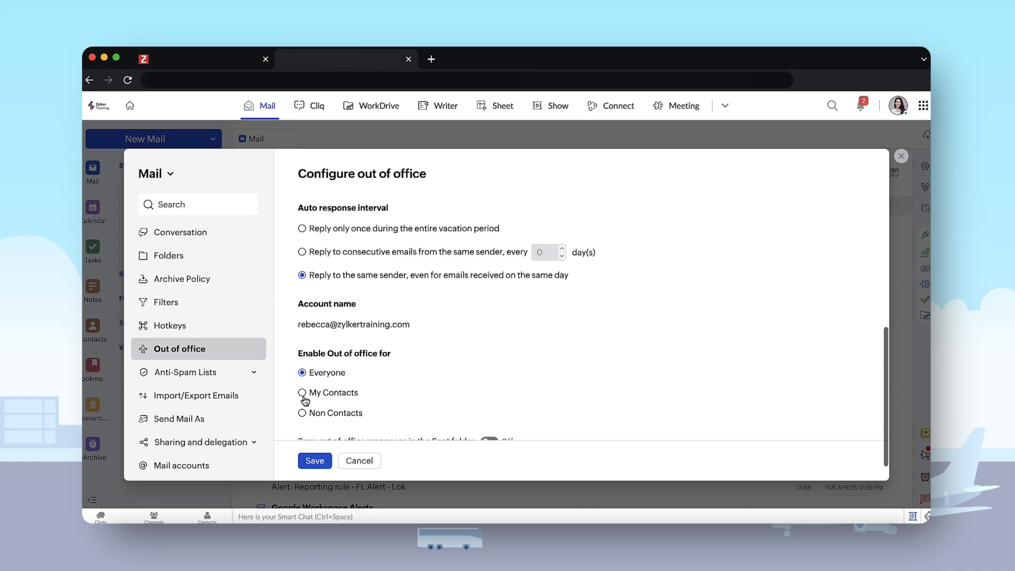
Enable saving out-of-office responses in the Sent folder and save the settings.
scroll(down, 3)
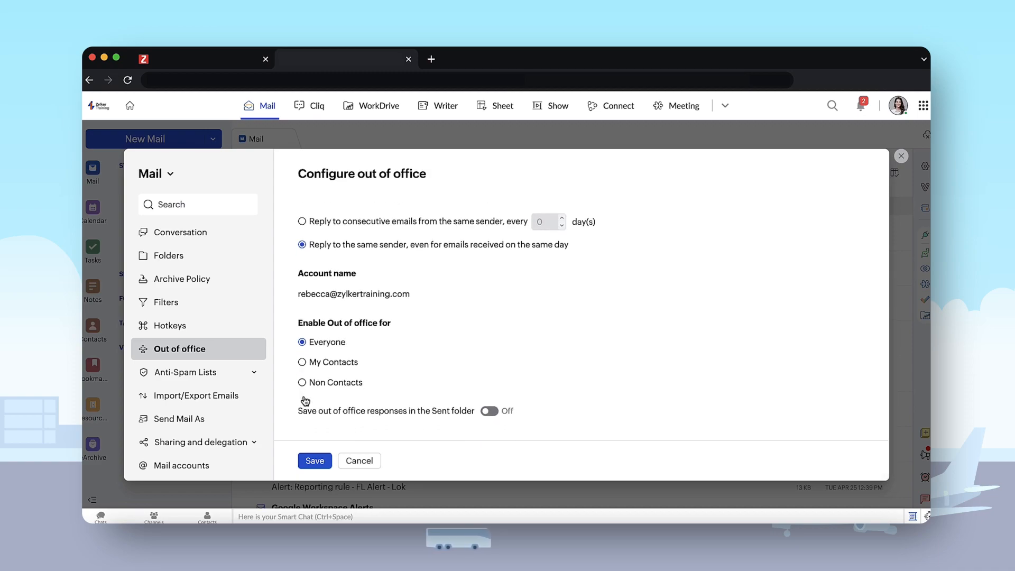
mouse_move(420, 414)
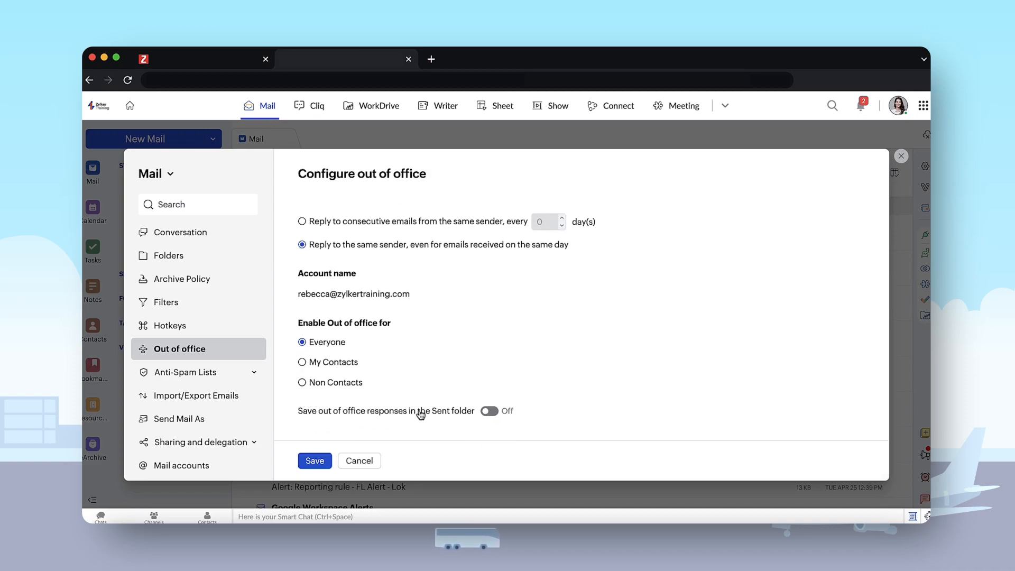
click(492, 411)
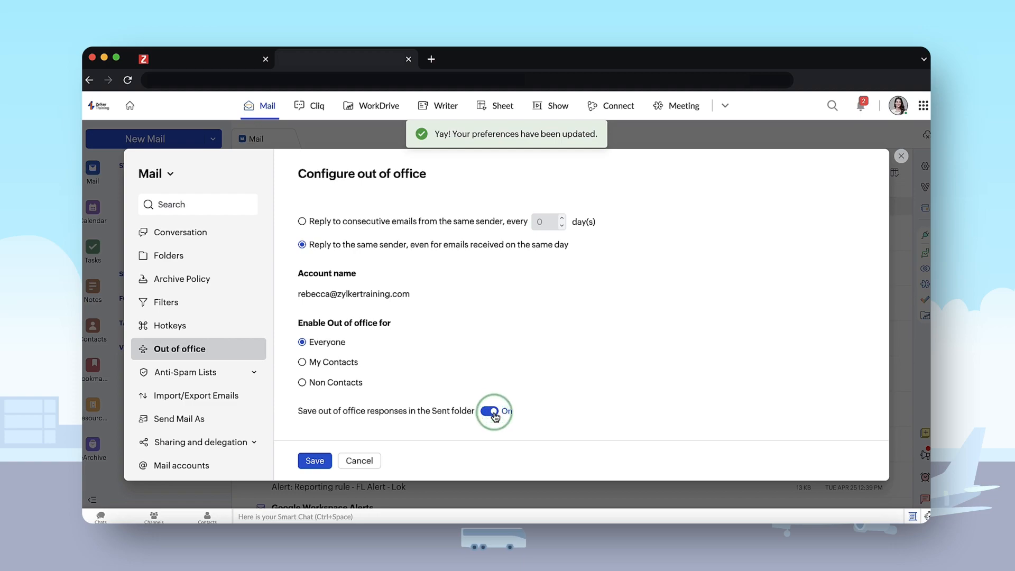
click(315, 461)
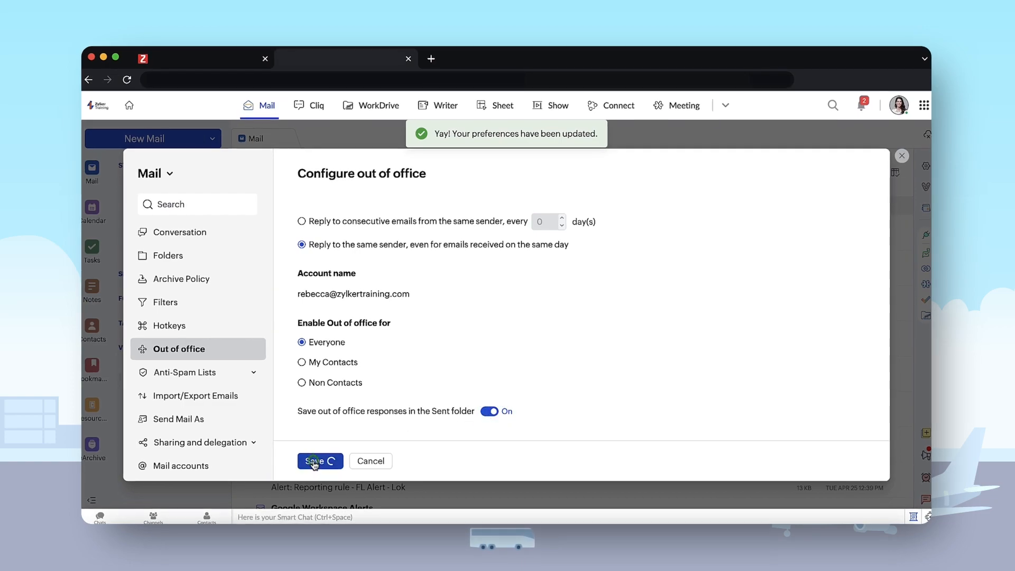
click(316, 461)
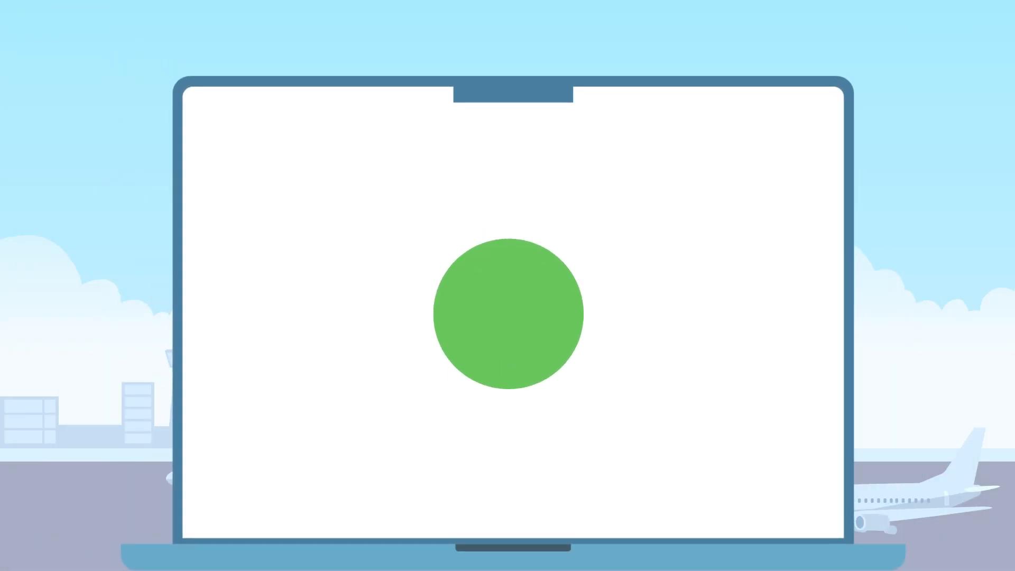